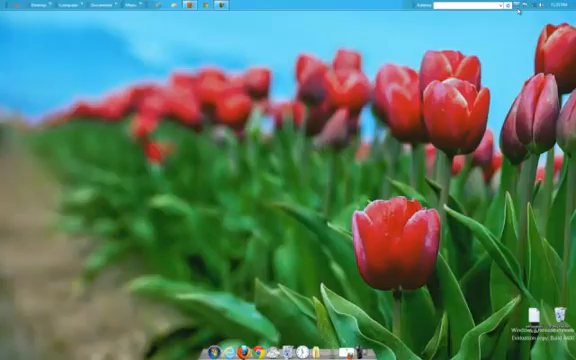
# Step: Bring up DesktopCoral's settings window from the desktop icon
pyautogui.click(496, 20)
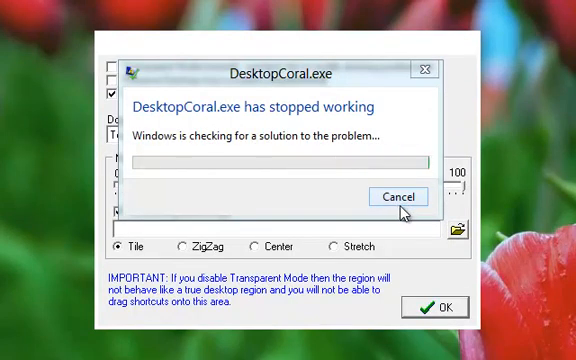
pyautogui.click(396, 196)
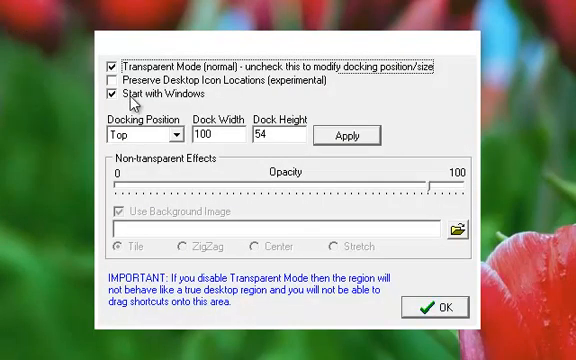
pyautogui.moveTo(404, 216)
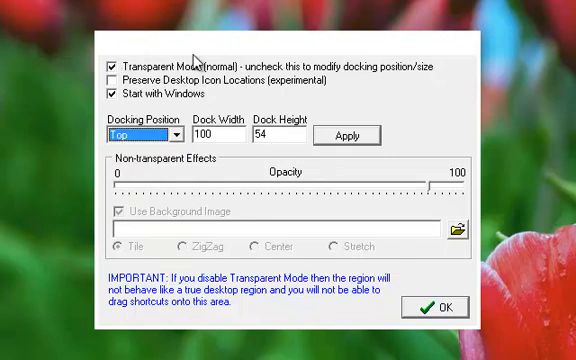
pyautogui.click(110, 60)
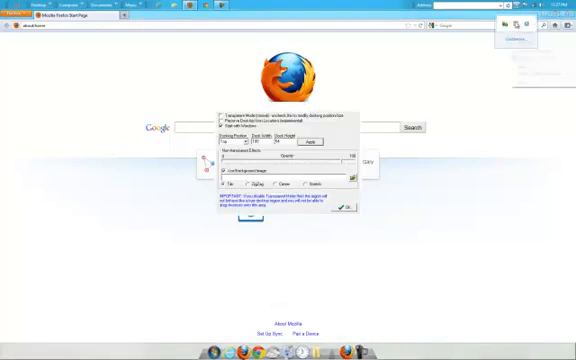
# Step: Show the options menu from the top-right icon with the settings window over Firefox
pyautogui.click(508, 16)
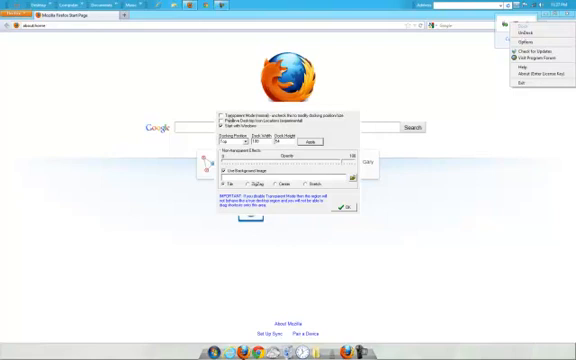